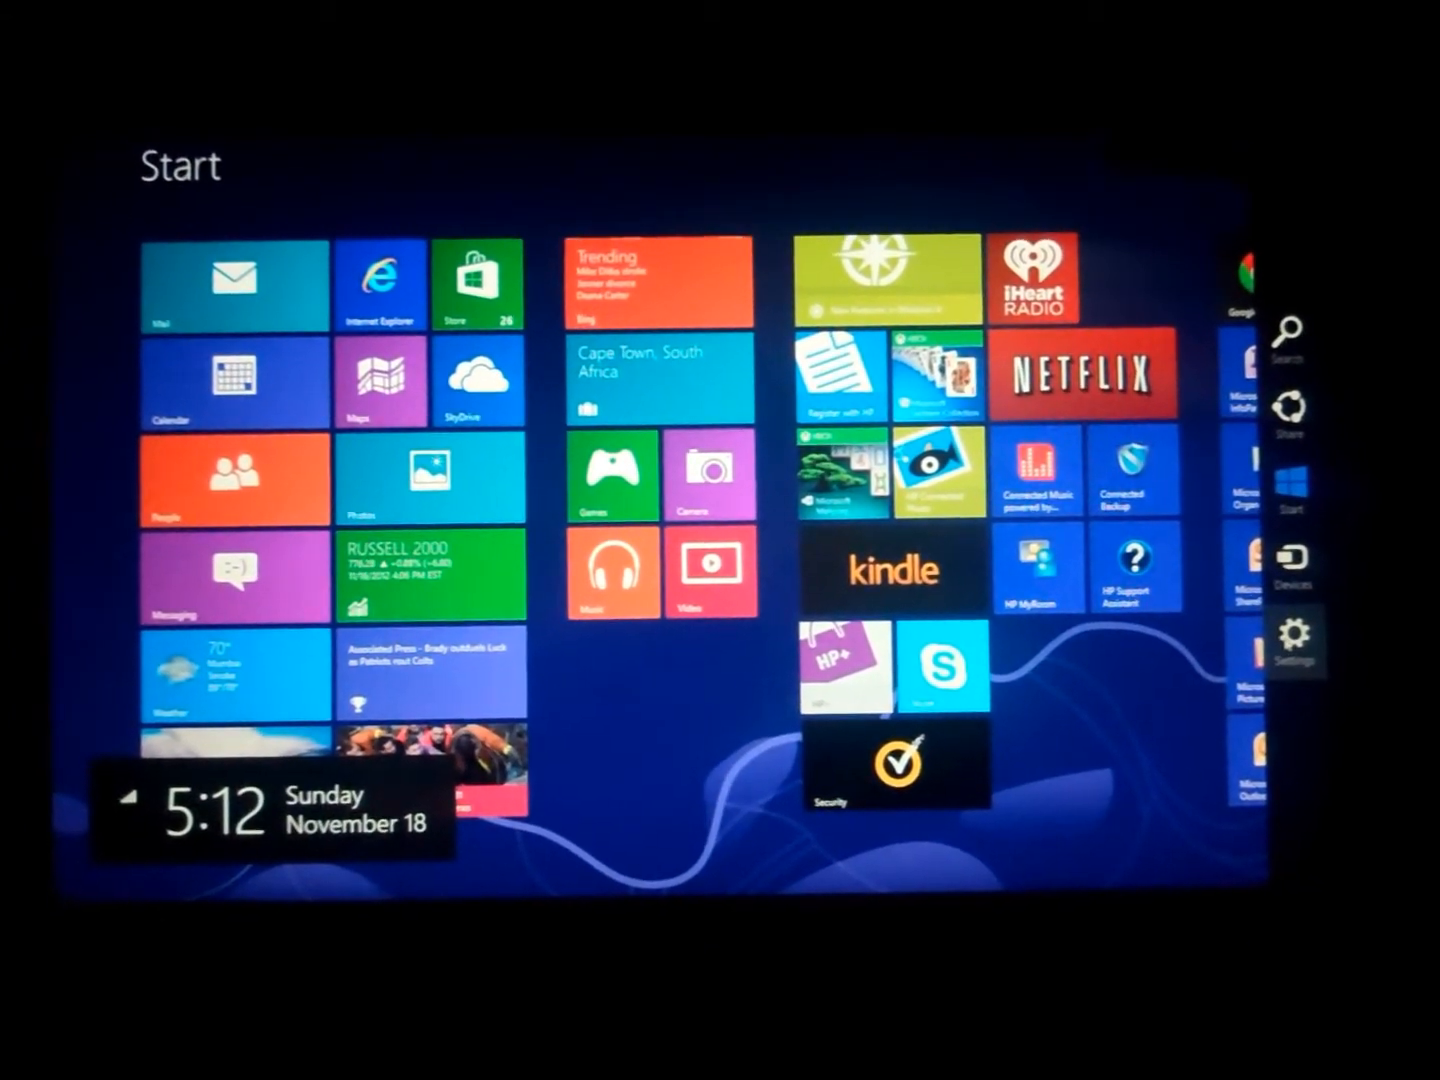
- From the Settings charm, open the Power menu listing Sleep, Shut down and Restart
left_click(1294, 642)
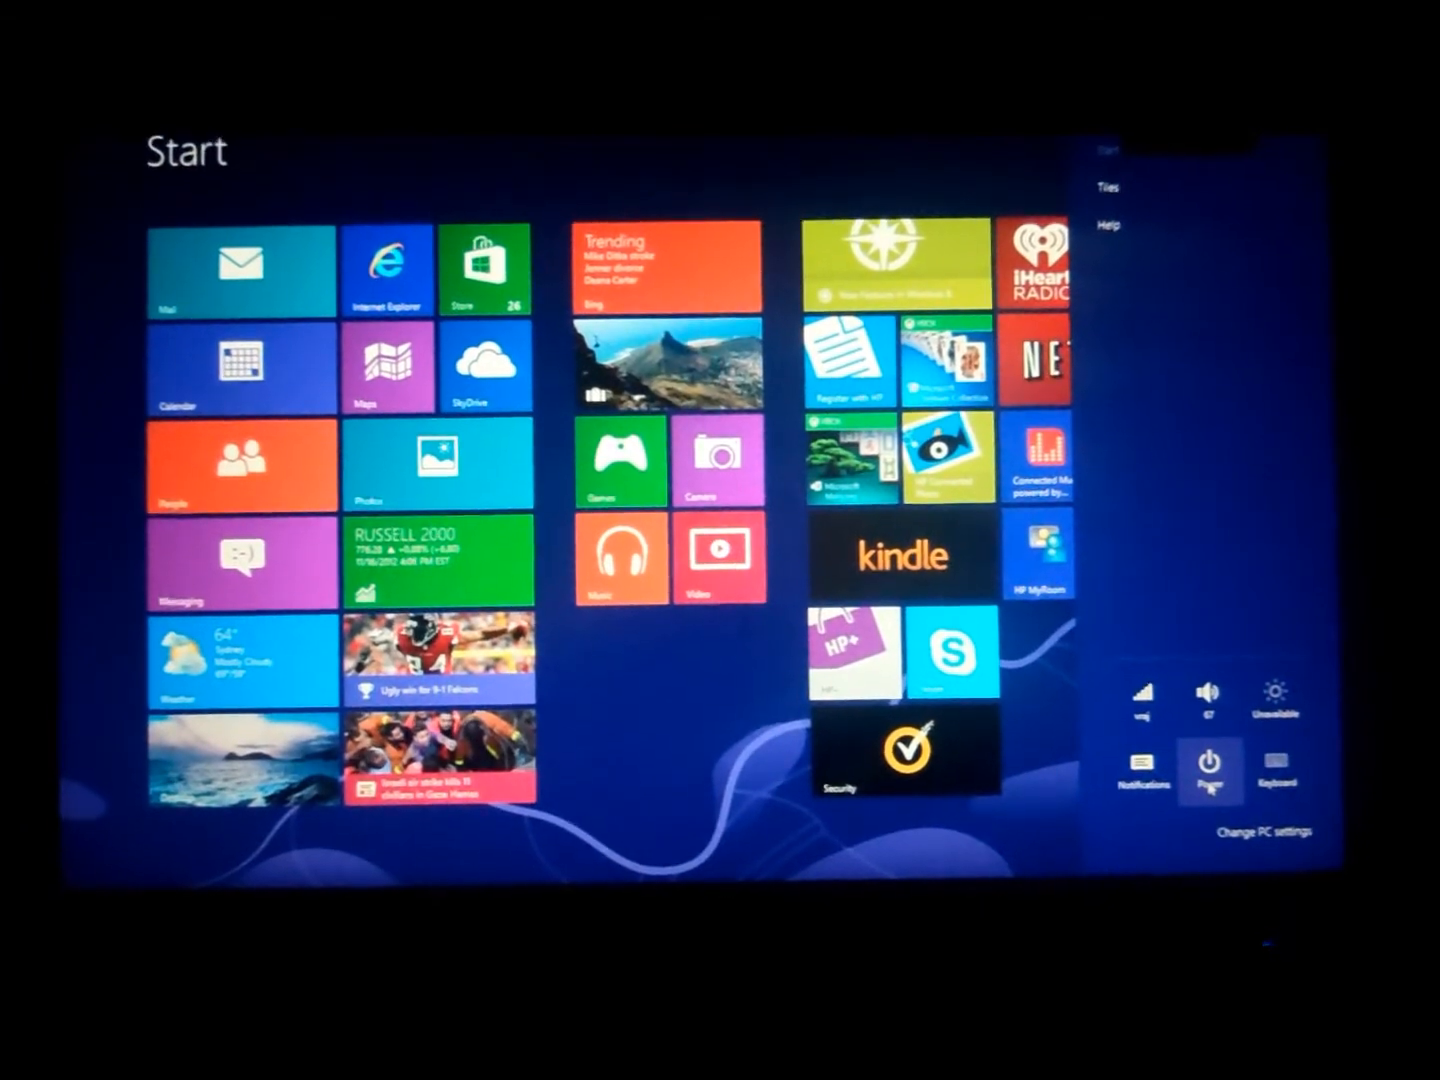
left_click(1208, 770)
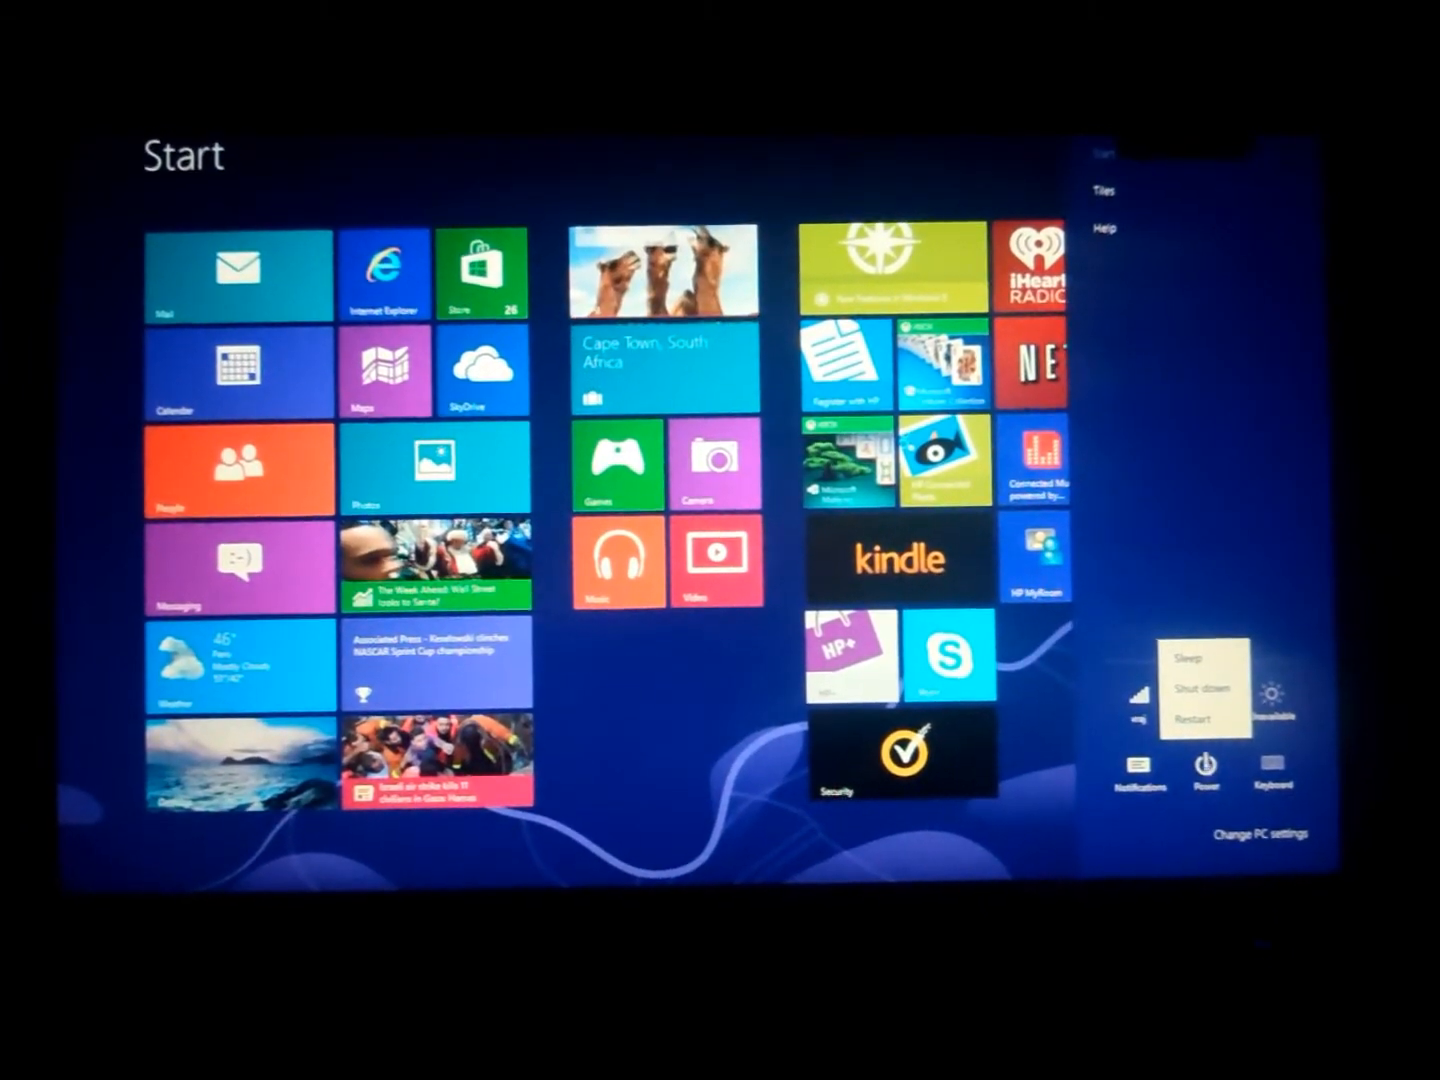